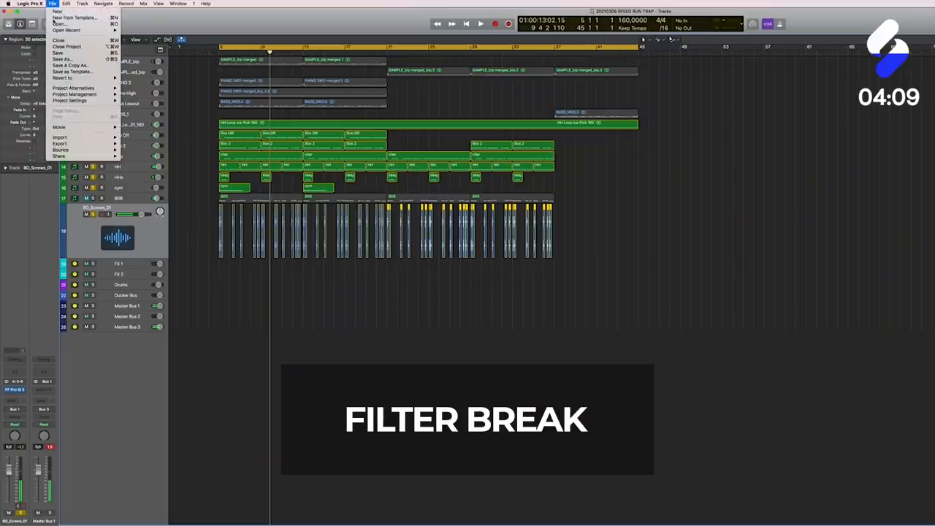
{"action": "mouse_move", "coordinate": [60, 149]}
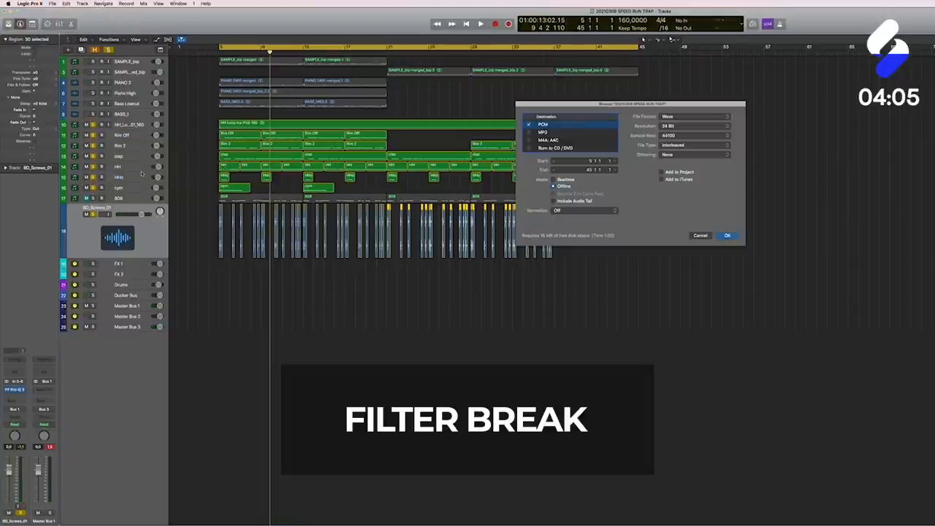
Confirm the PCM Offline bounce so the drums render to a new audio region.
{"action": "left_click", "coordinate": [728, 236]}
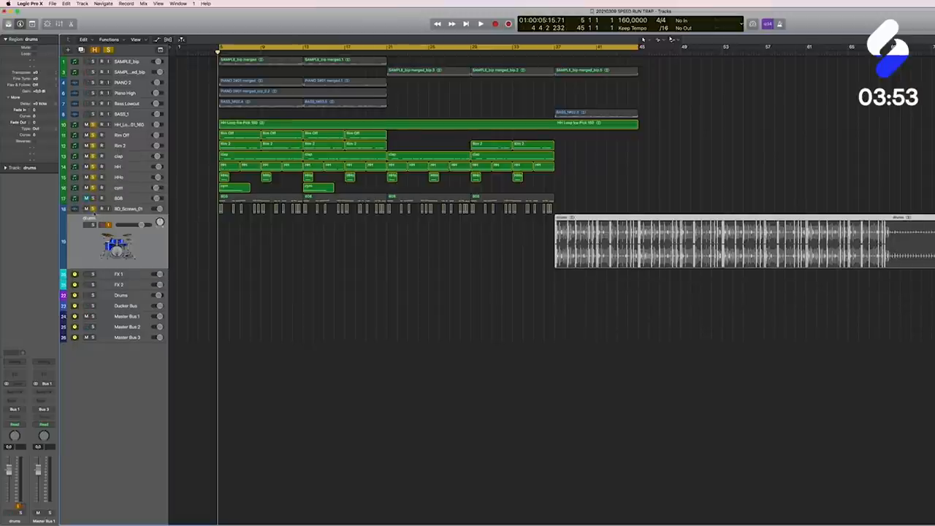
Select the bounced drum region and trim it to cover only the end break.
{"action": "left_click", "coordinate": [479, 23]}
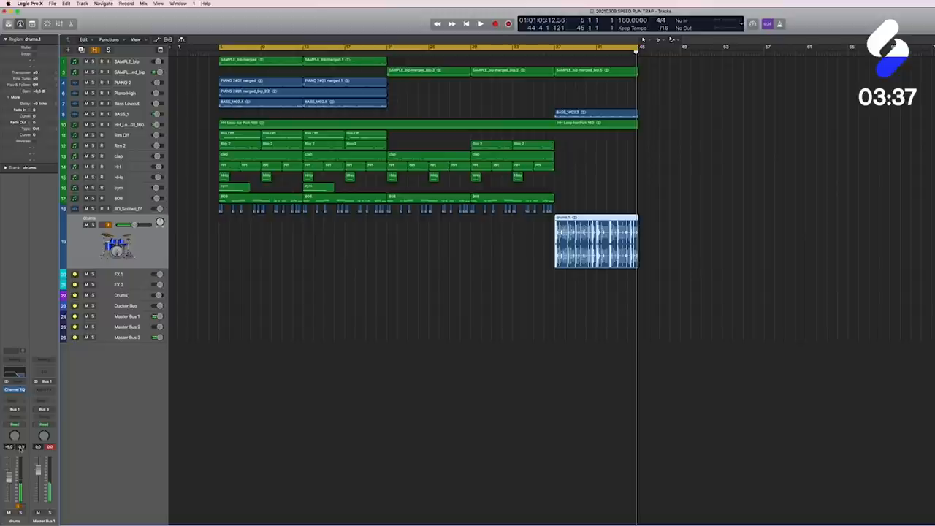
{"action": "left_click", "coordinate": [479, 23]}
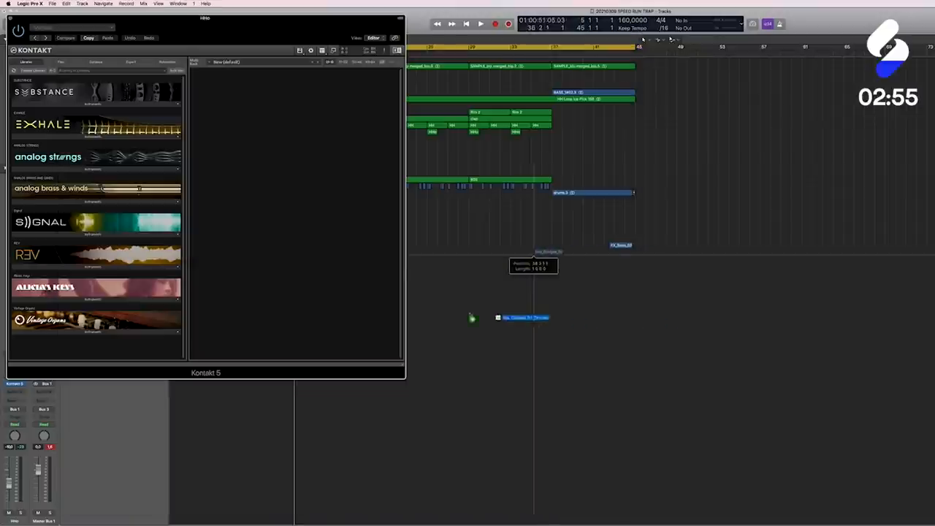
Add RC-20 Retro Color from XLN Audio to the vocal chop channel's Audio FX slot.
{"action": "left_click", "coordinate": [479, 24]}
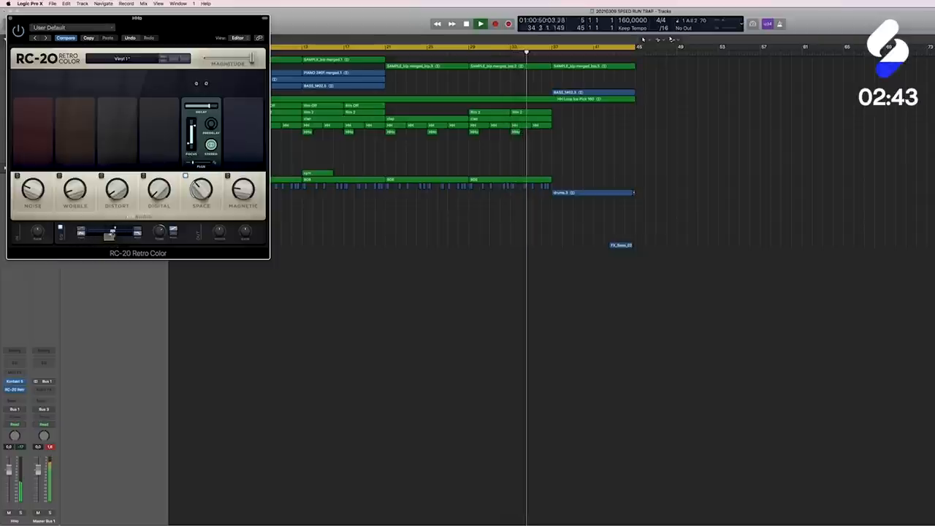
{"action": "left_click", "coordinate": [22, 394]}
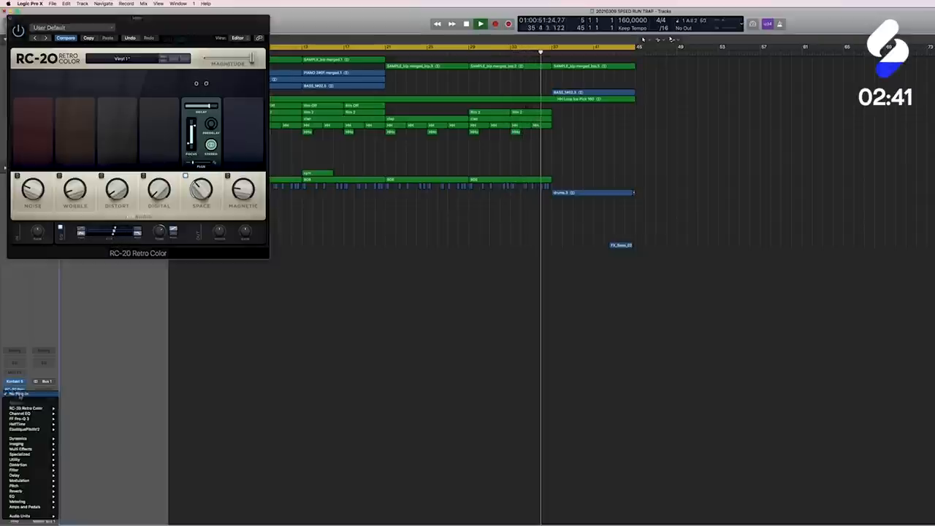